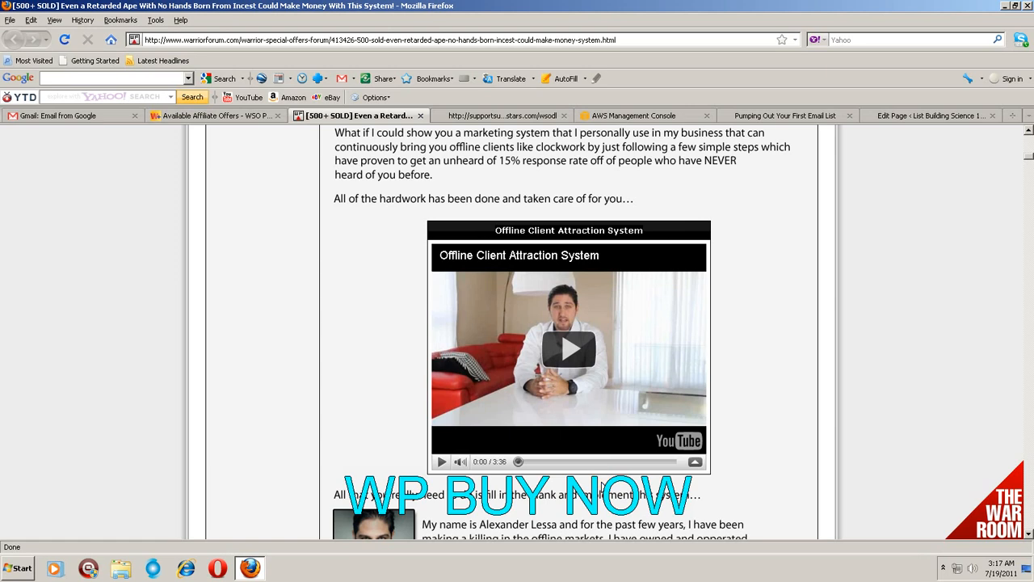
pyautogui.moveTo(598, 485)
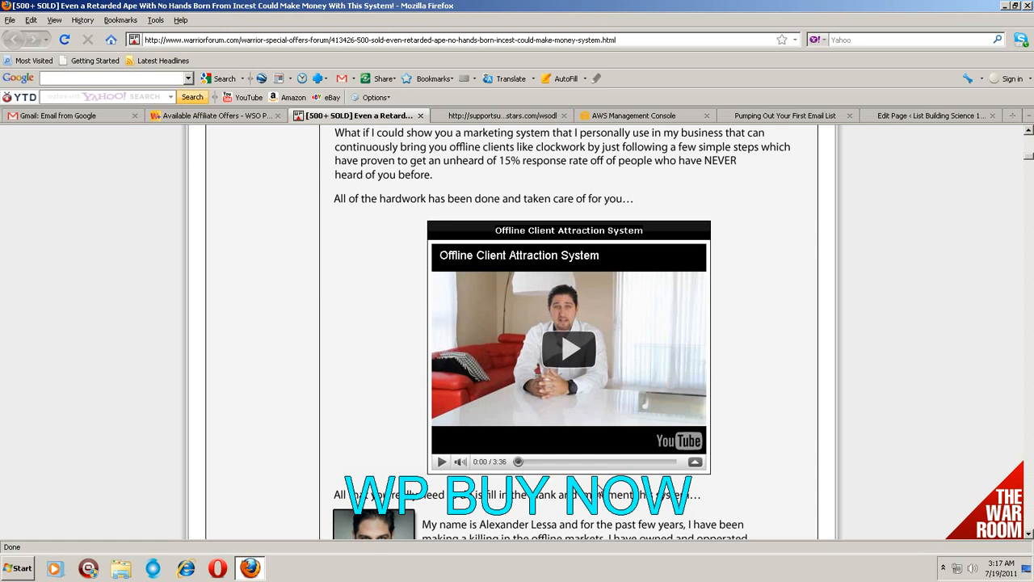
pyautogui.moveTo(808, 327)
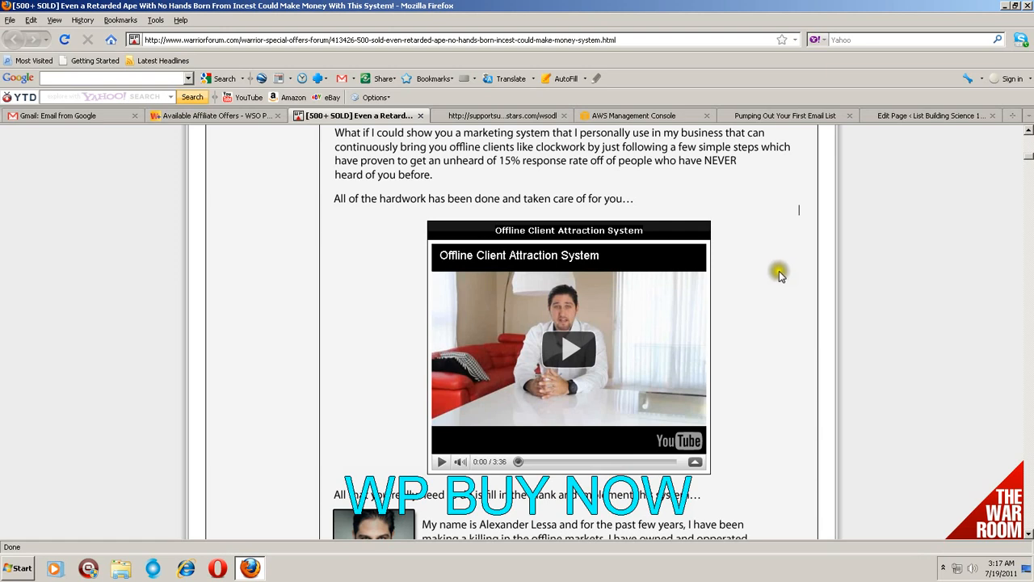
pyautogui.moveTo(779, 272)
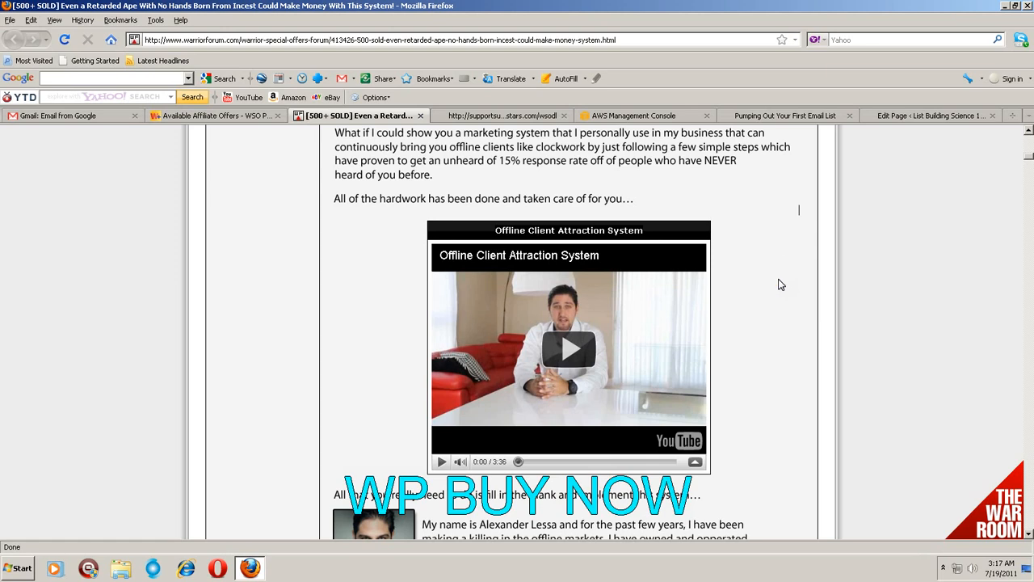
pyautogui.moveTo(779, 287)
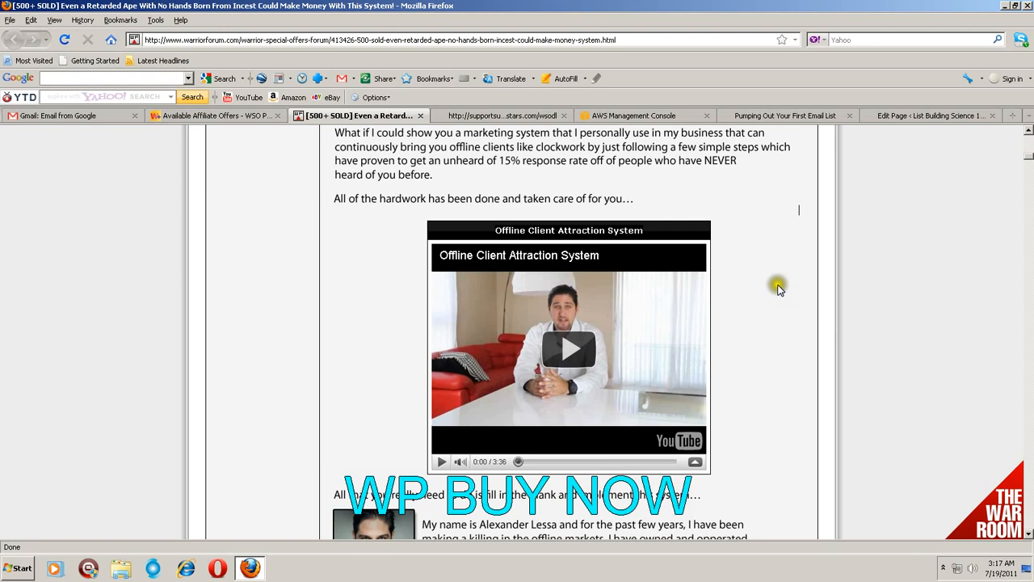
pyautogui.moveTo(779, 289)
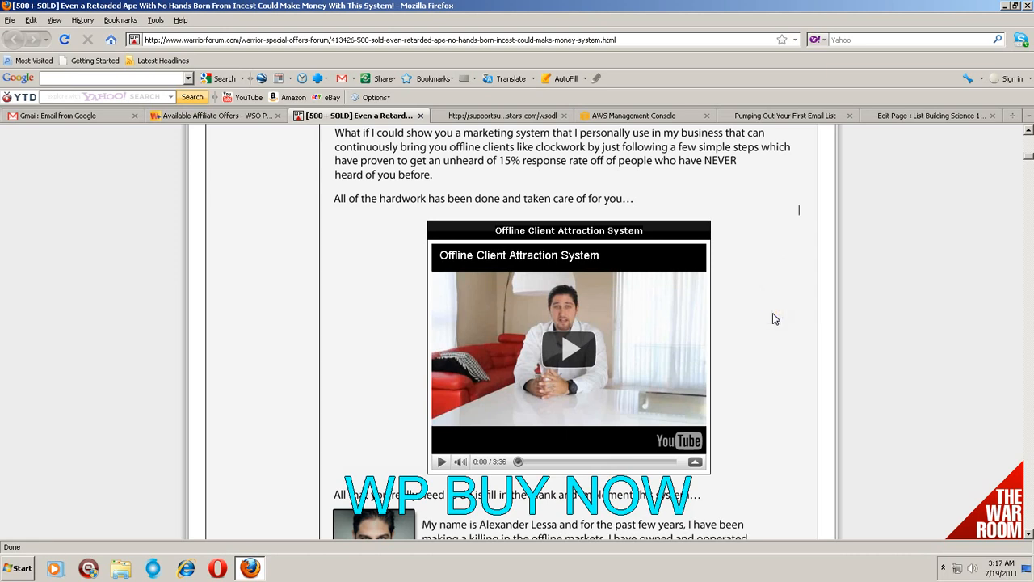
pyautogui.moveTo(773, 313)
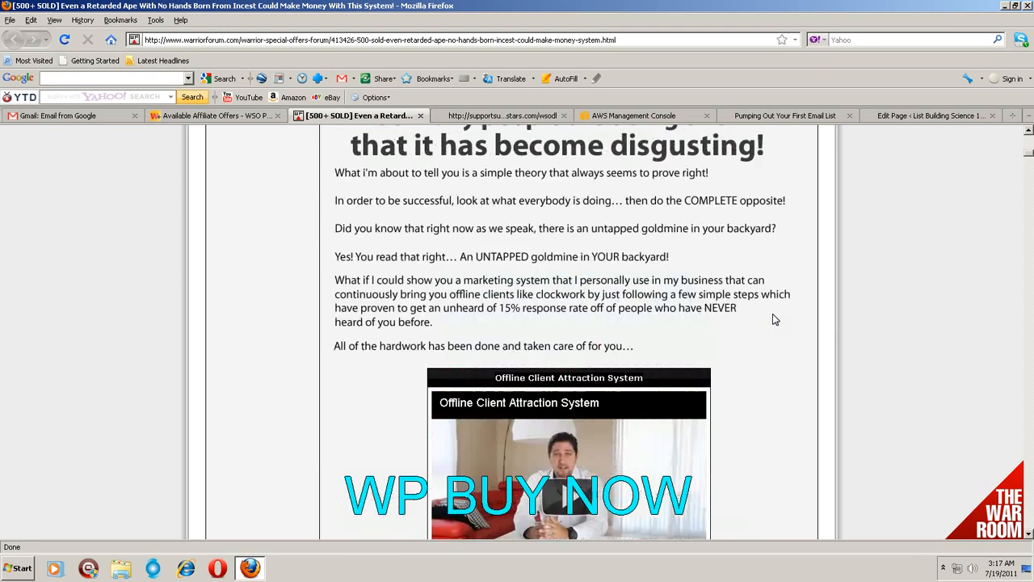
# Return to the top of the sales post and switch to the supportsuperstars.com download page.
pyautogui.scroll(3)
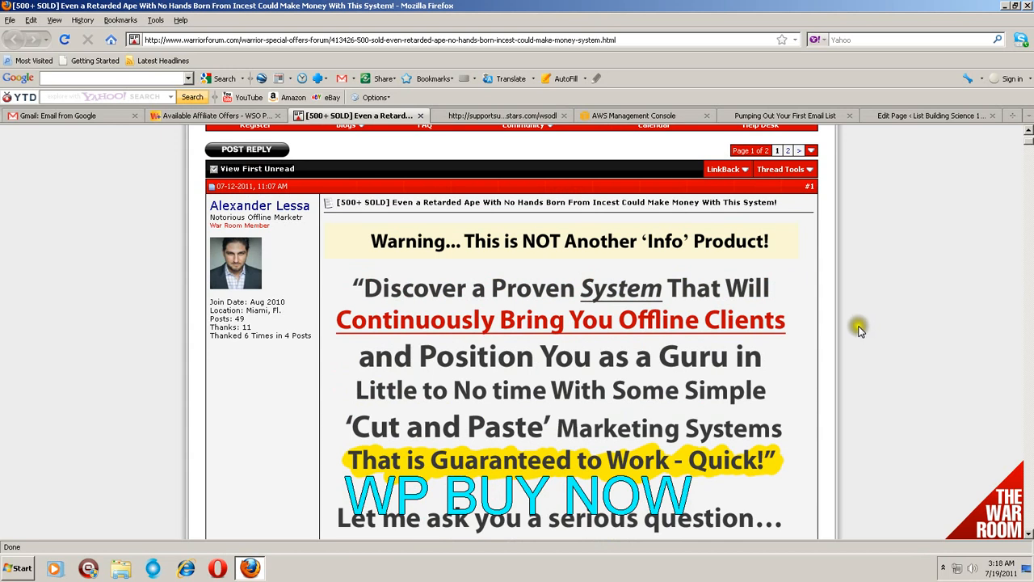
pyautogui.moveTo(395, 208)
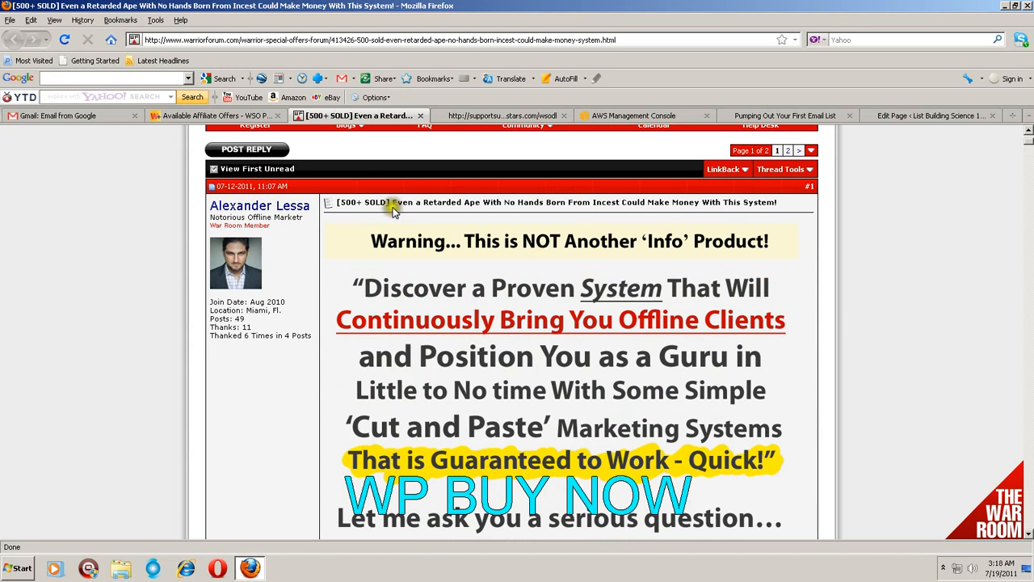
pyautogui.moveTo(530, 210)
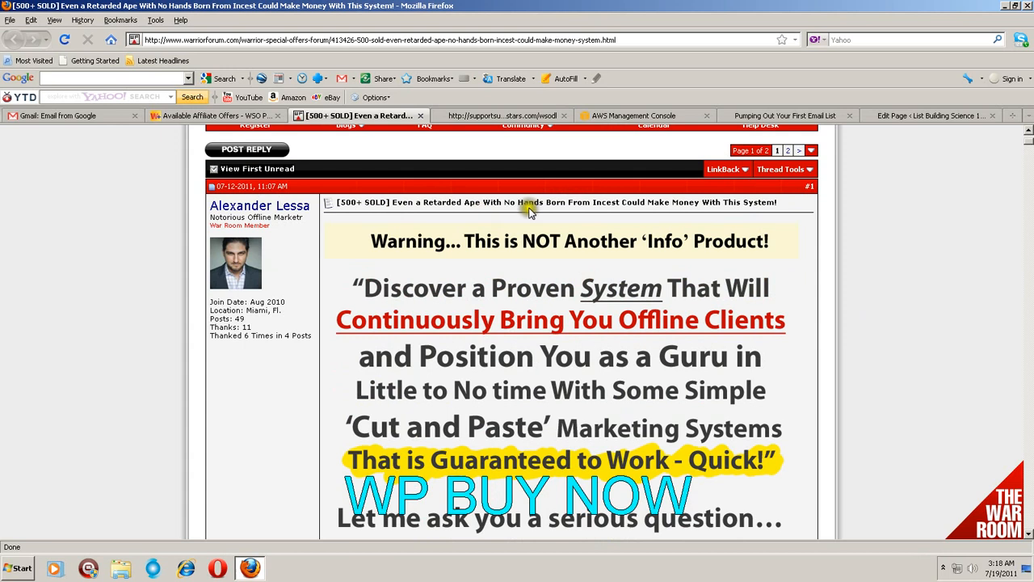
pyautogui.moveTo(676, 213)
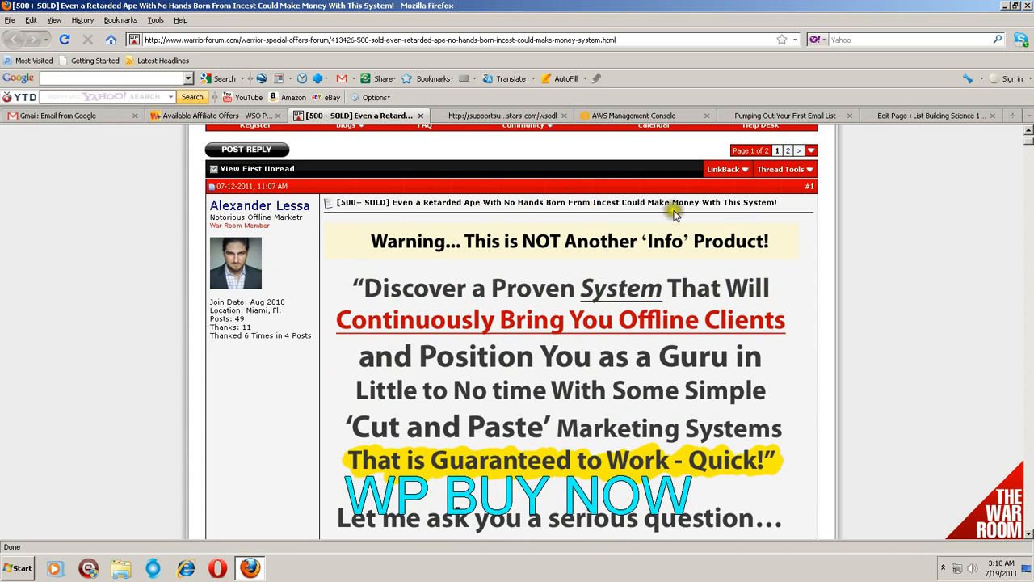
pyautogui.moveTo(876, 313)
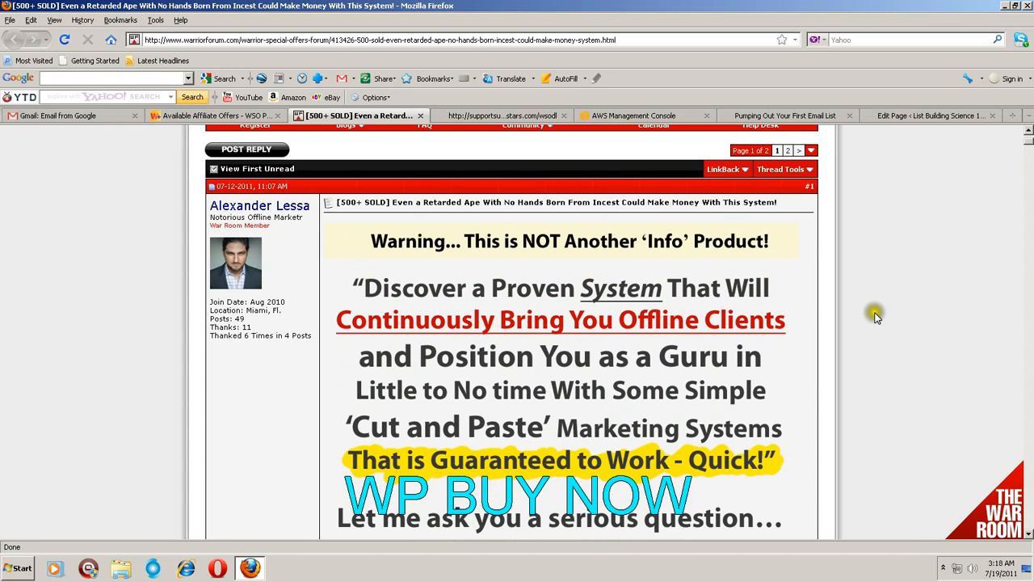
pyautogui.moveTo(735, 299)
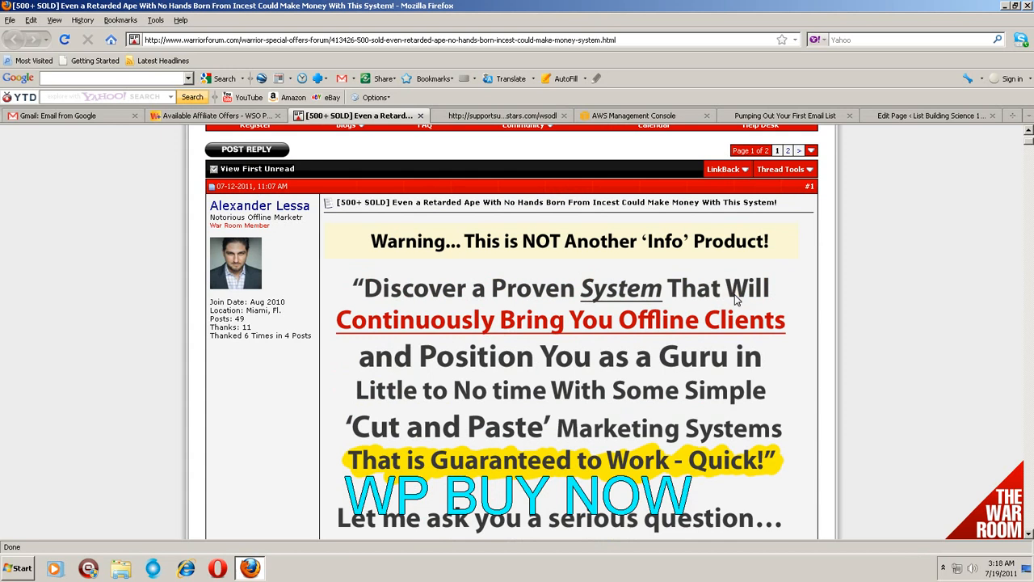
pyautogui.moveTo(736, 301)
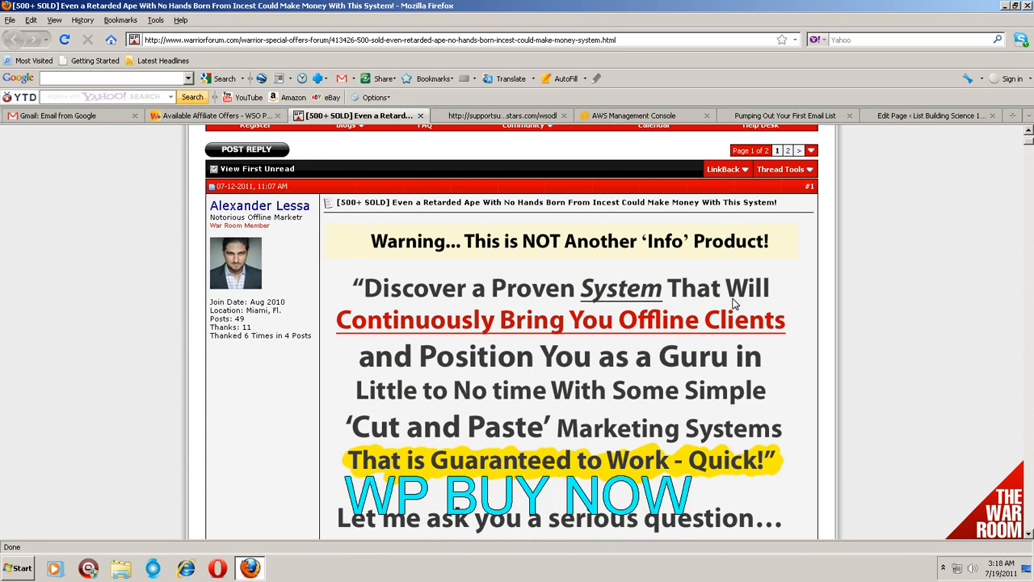
pyautogui.moveTo(731, 304)
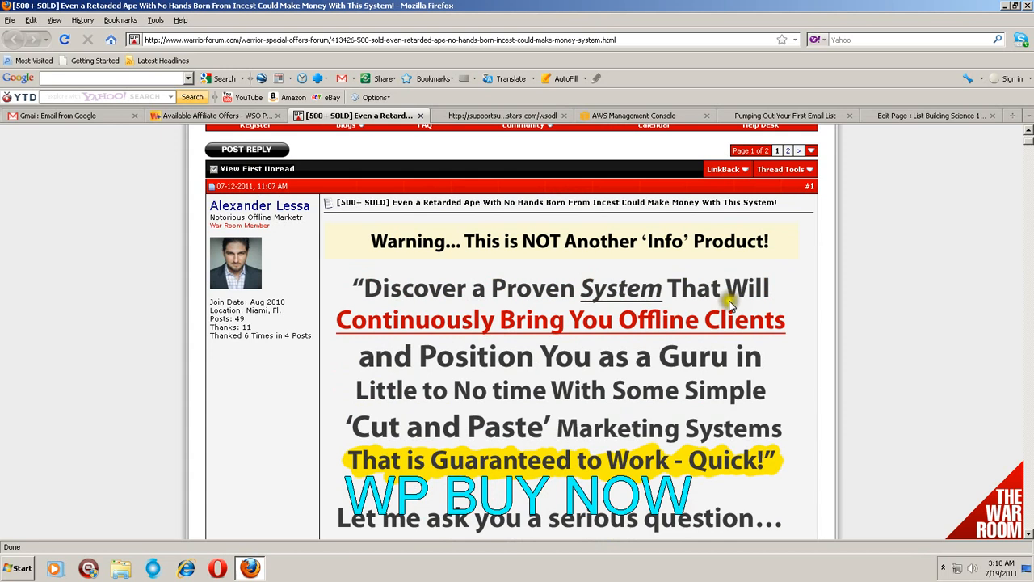
pyautogui.moveTo(323, 202)
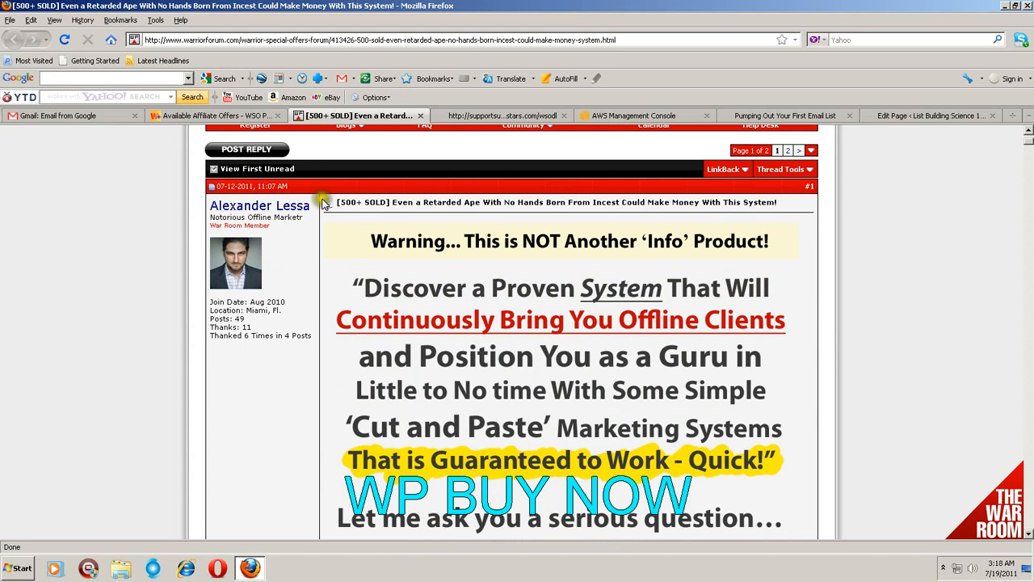
pyautogui.moveTo(857, 143)
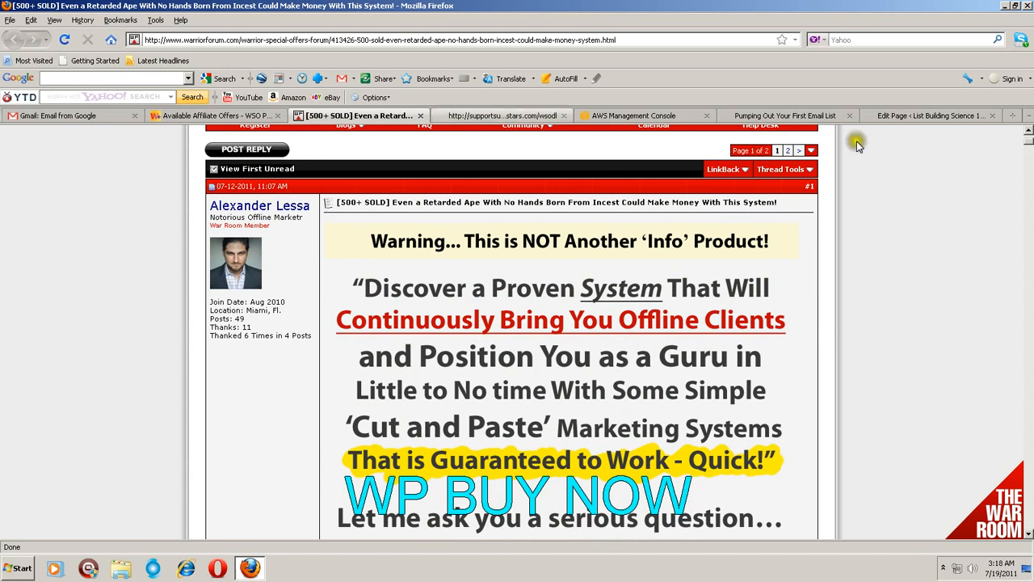
pyautogui.click(501, 117)
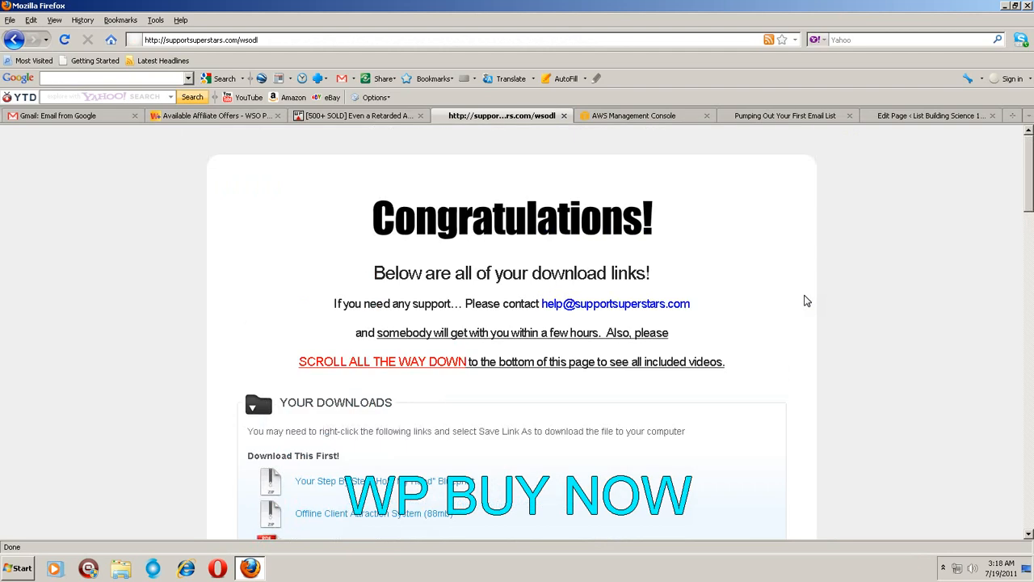
pyautogui.scroll(-3)
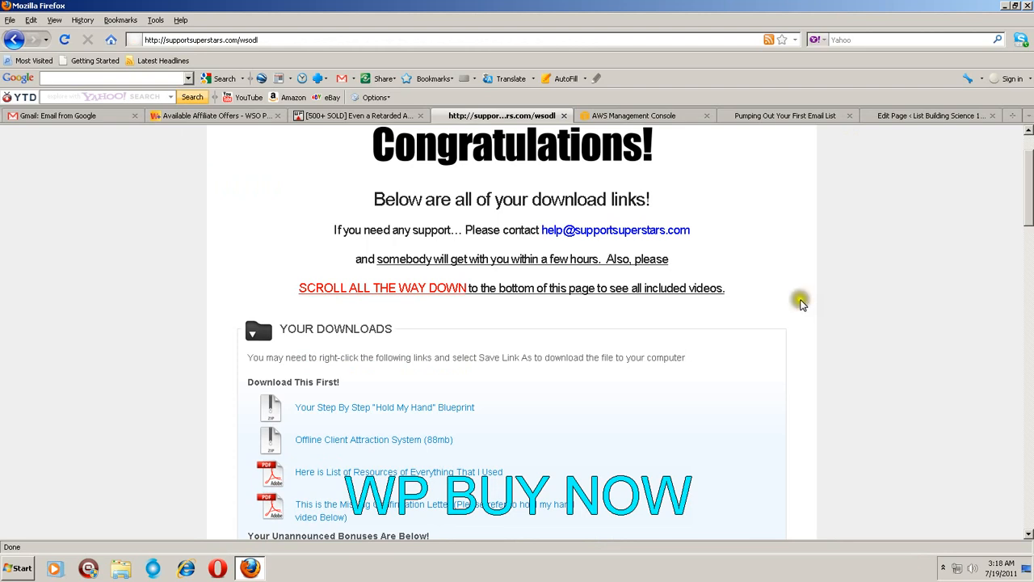
pyautogui.scroll(-3)
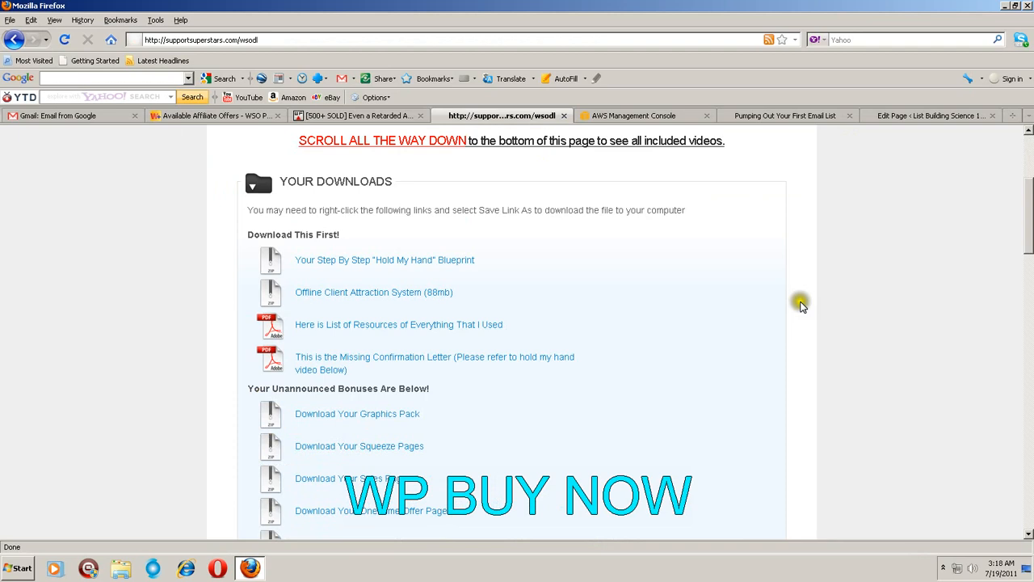
pyautogui.moveTo(805, 308)
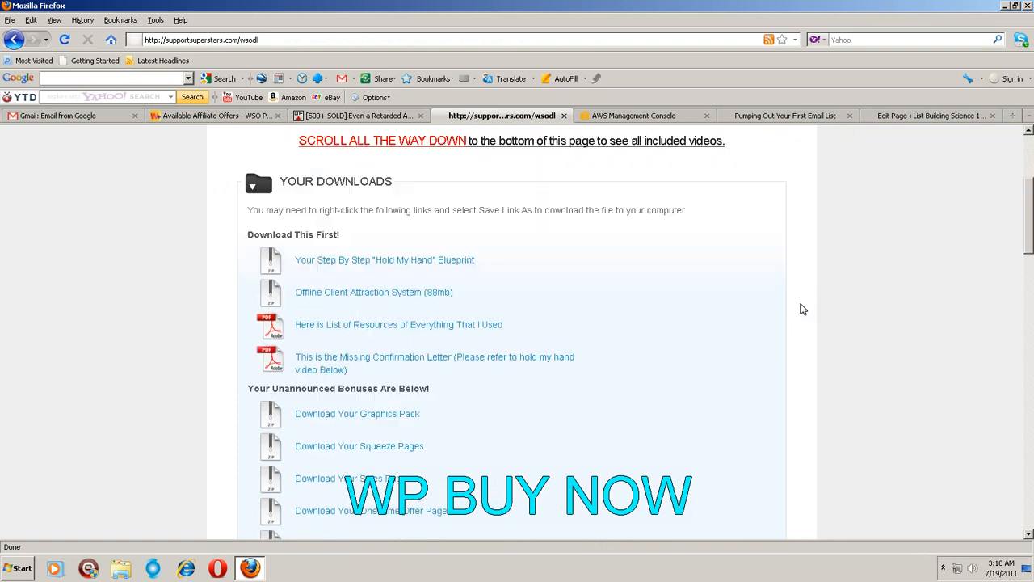
pyautogui.moveTo(401, 272)
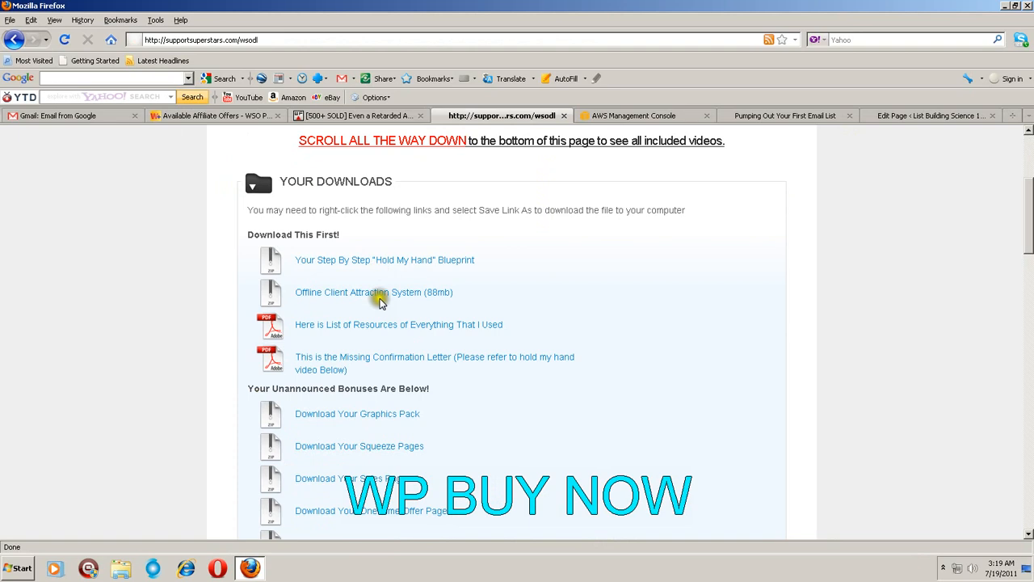
pyautogui.scroll(-3)
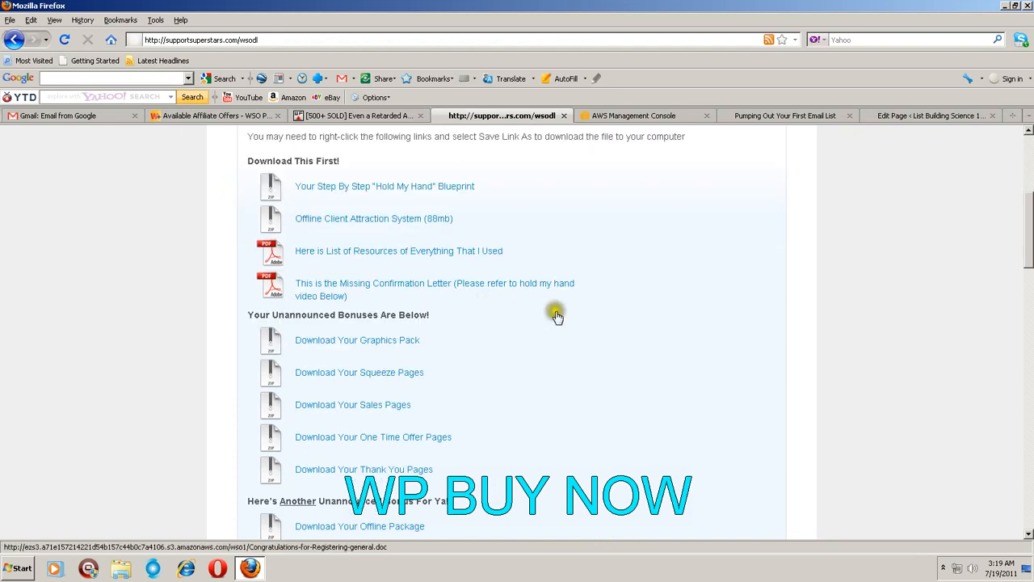
pyautogui.scroll(-3)
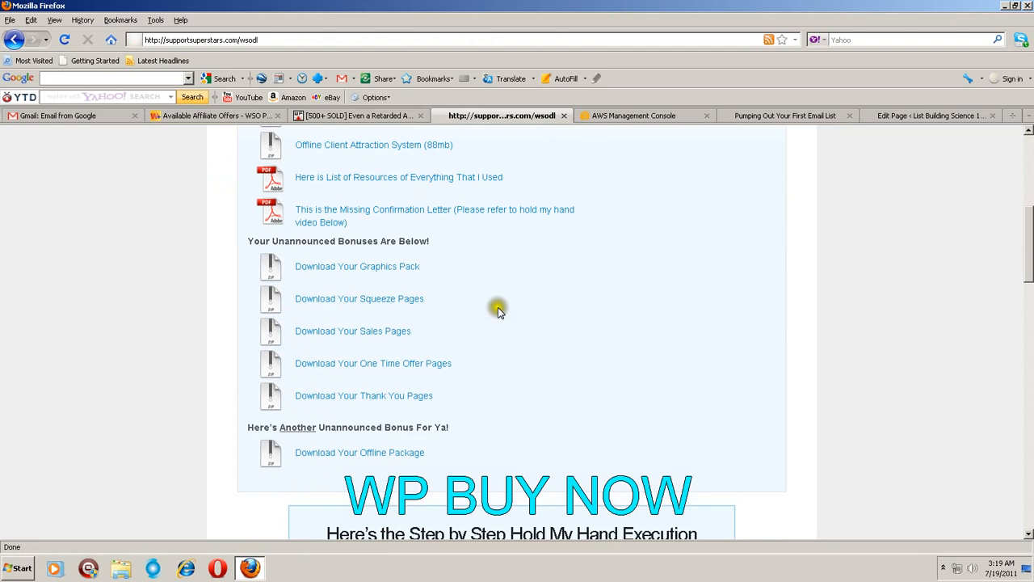
pyautogui.moveTo(582, 410)
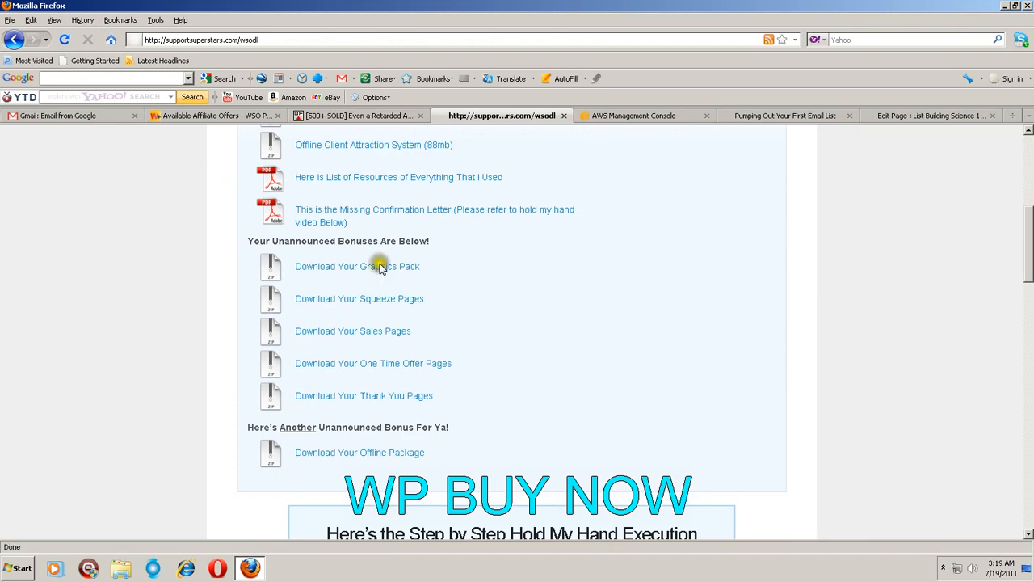
pyautogui.moveTo(443, 352)
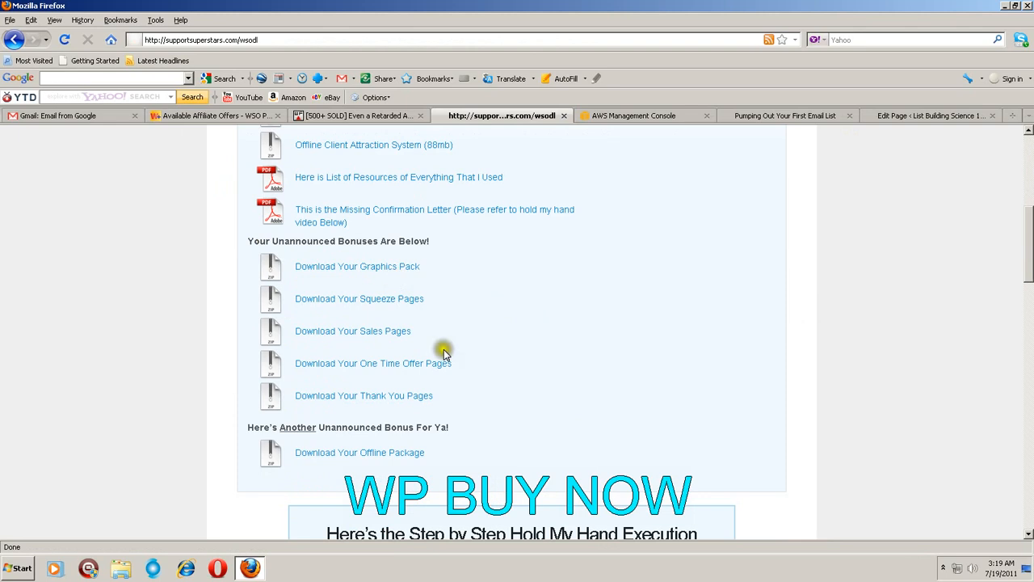
pyautogui.scroll(-3)
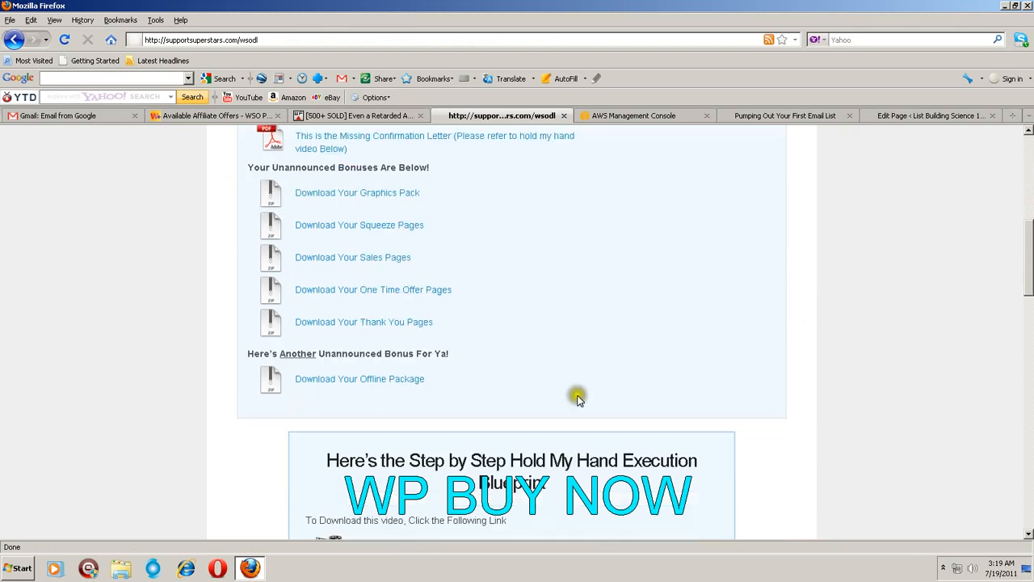
pyautogui.scroll(-3)
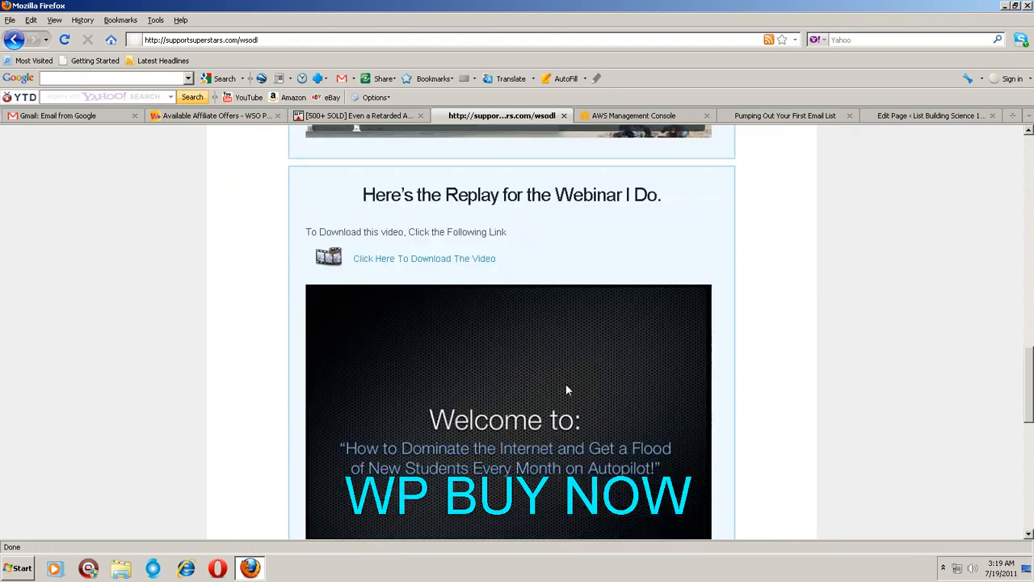
pyautogui.scroll(-3)
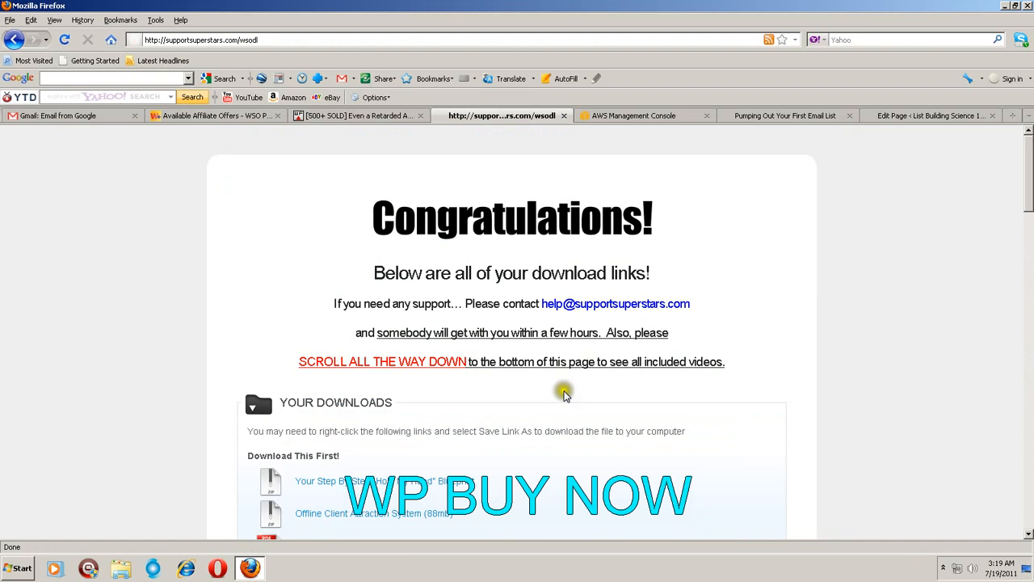
pyautogui.moveTo(562, 397)
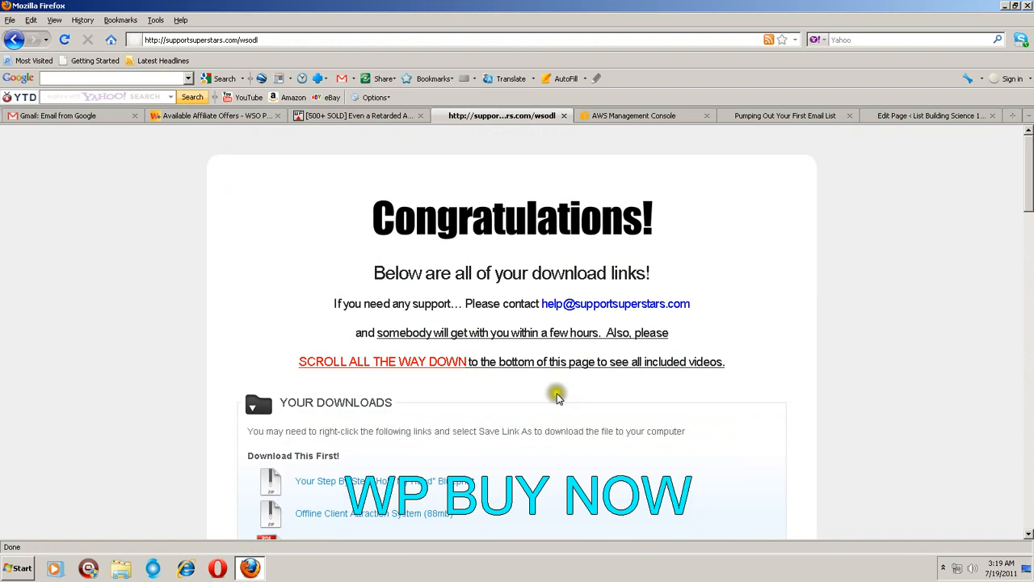
pyautogui.moveTo(385, 142)
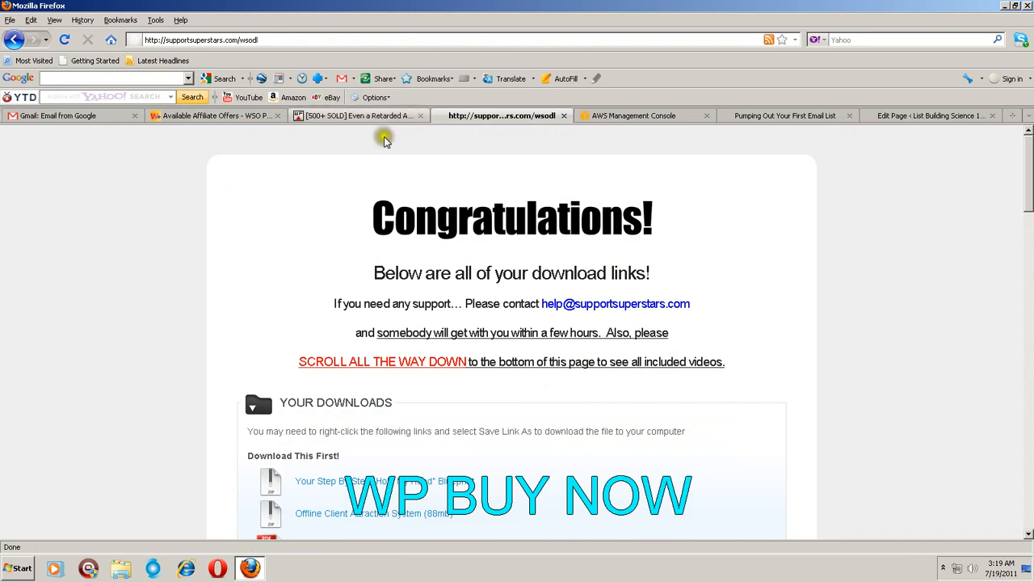
# Switch back to the WSO sales post and scroll to its crossed-out $497 and $397 prices.
pyautogui.click(355, 117)
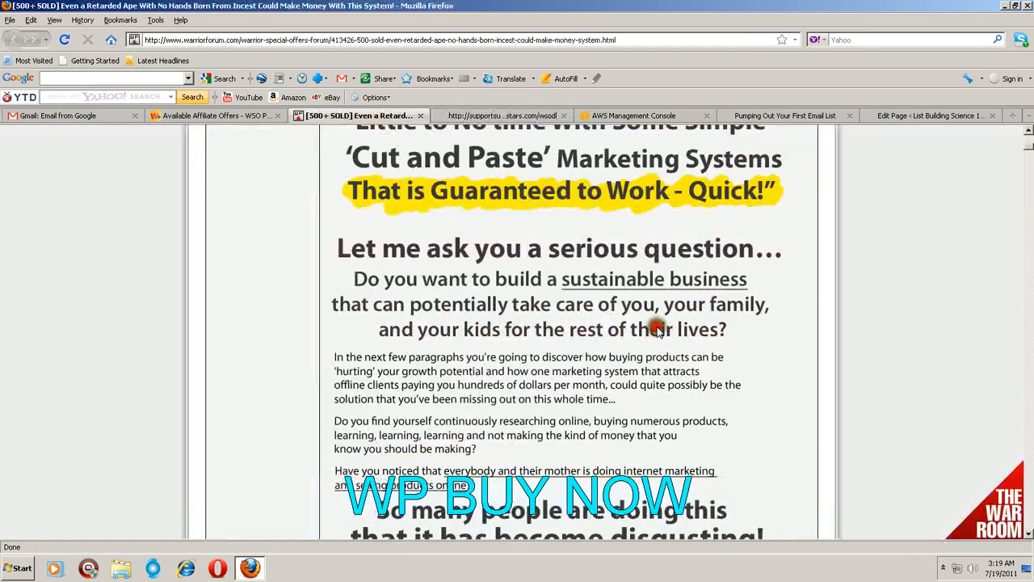
pyautogui.scroll(-3)
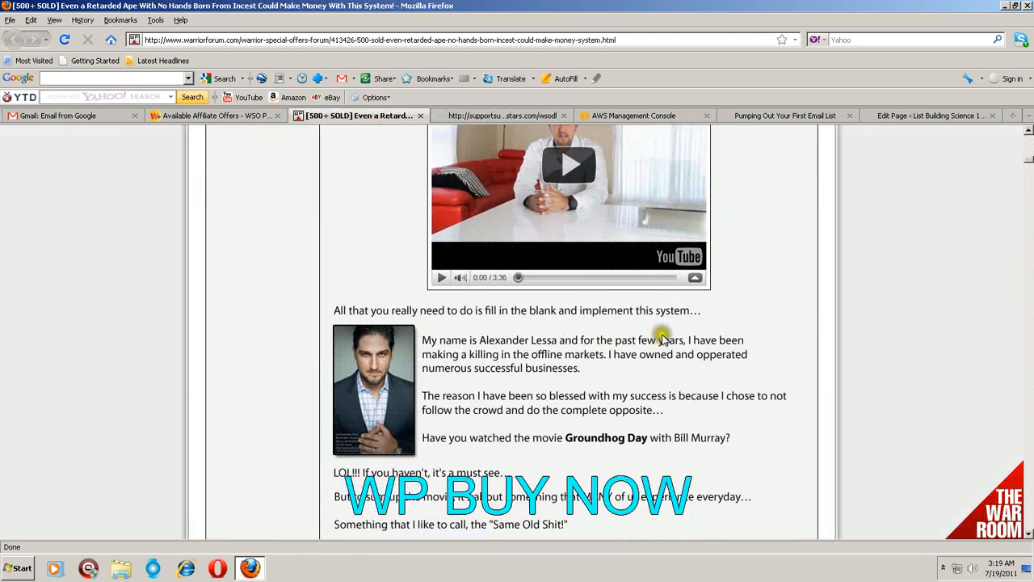
pyautogui.scroll(-3)
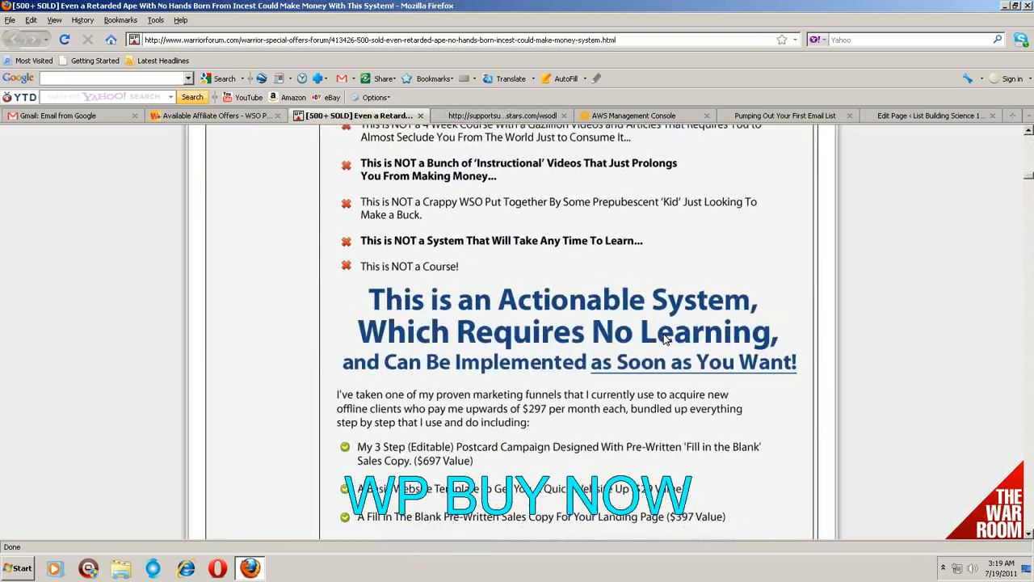
pyautogui.scroll(-3)
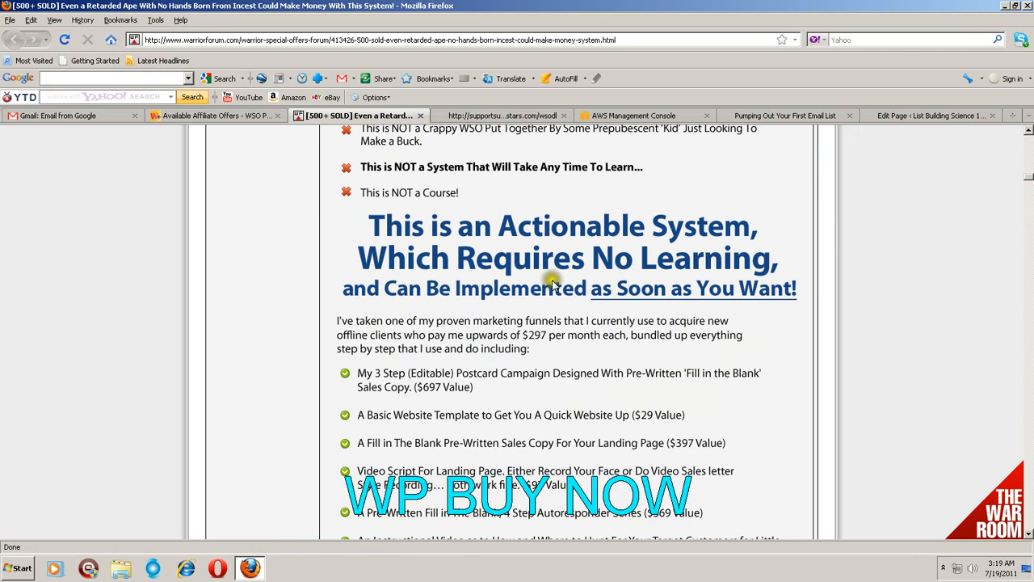
pyautogui.moveTo(556, 299)
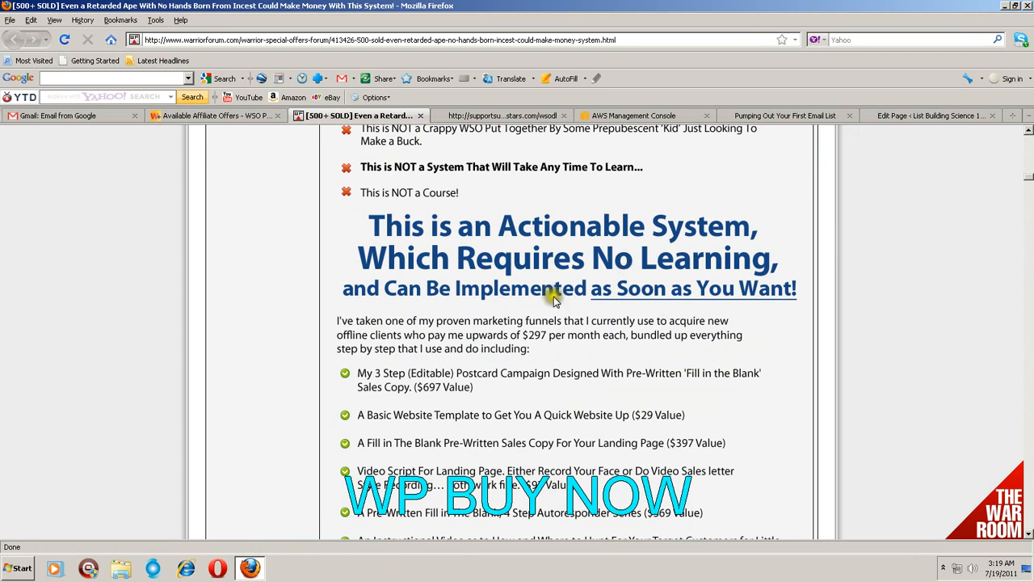
pyautogui.moveTo(588, 300)
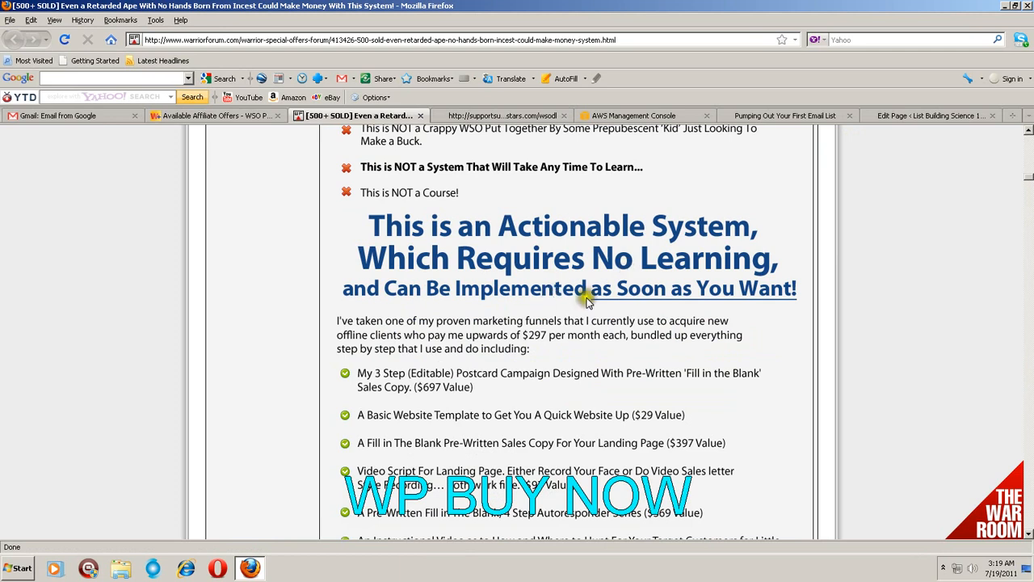
pyautogui.scroll(-3)
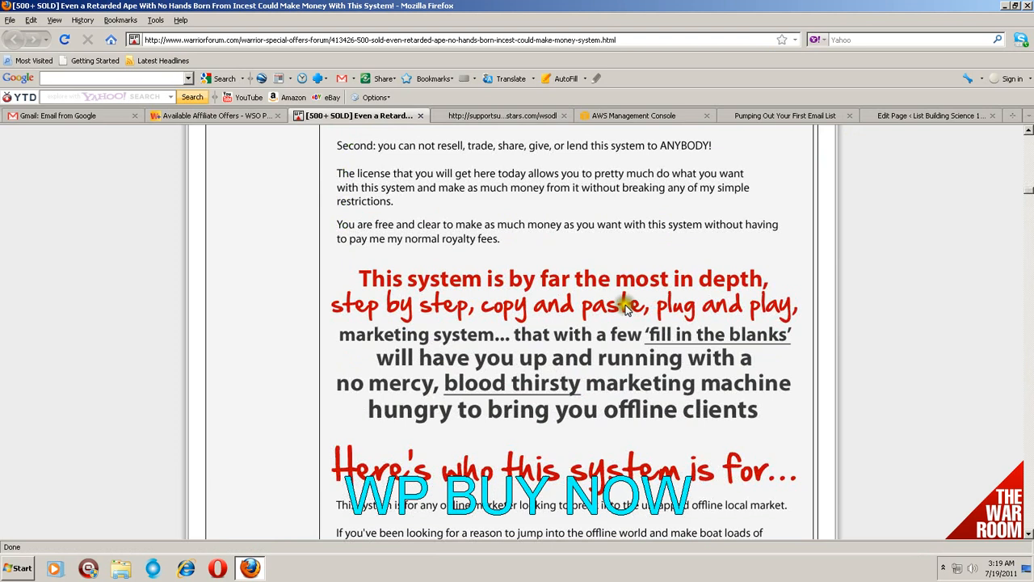
pyautogui.scroll(-3)
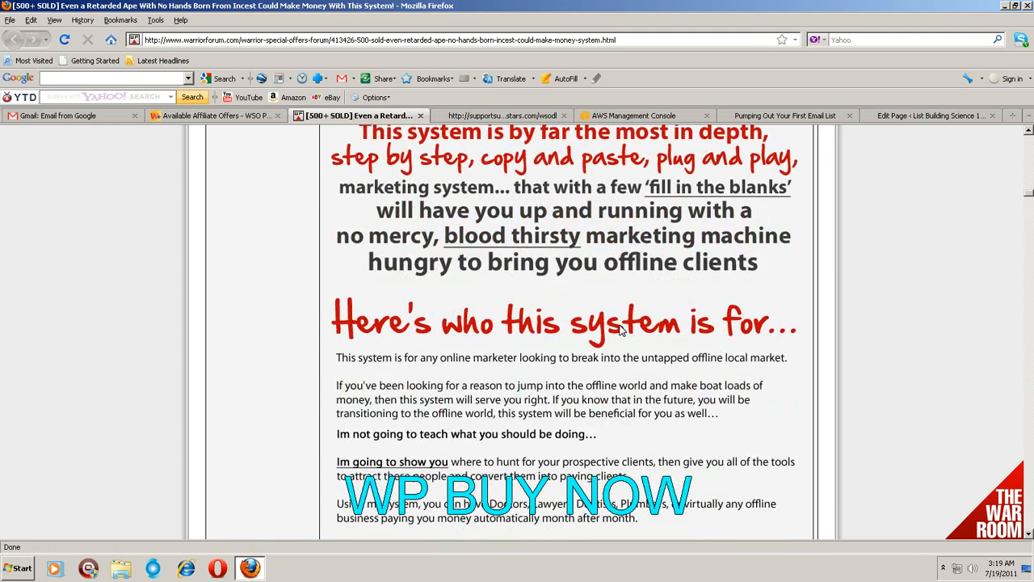
pyautogui.scroll(-3)
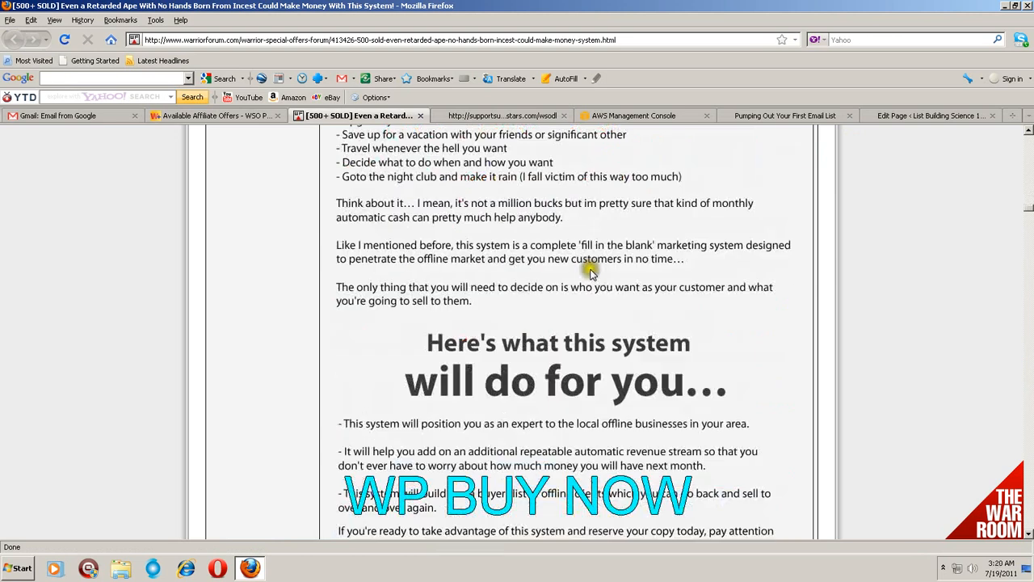
pyautogui.scroll(-3)
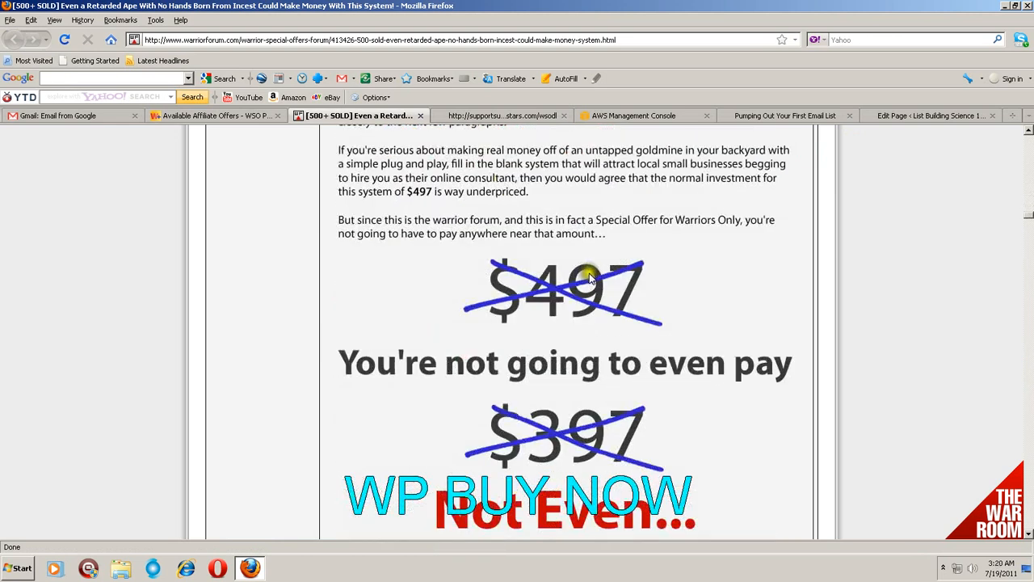
pyautogui.moveTo(616, 293)
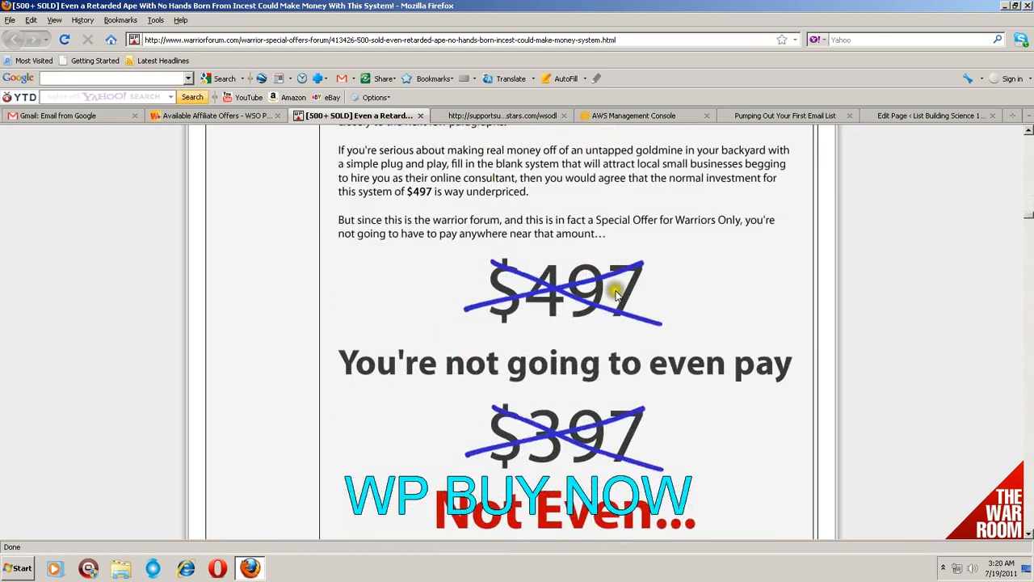
pyautogui.scroll(-3)
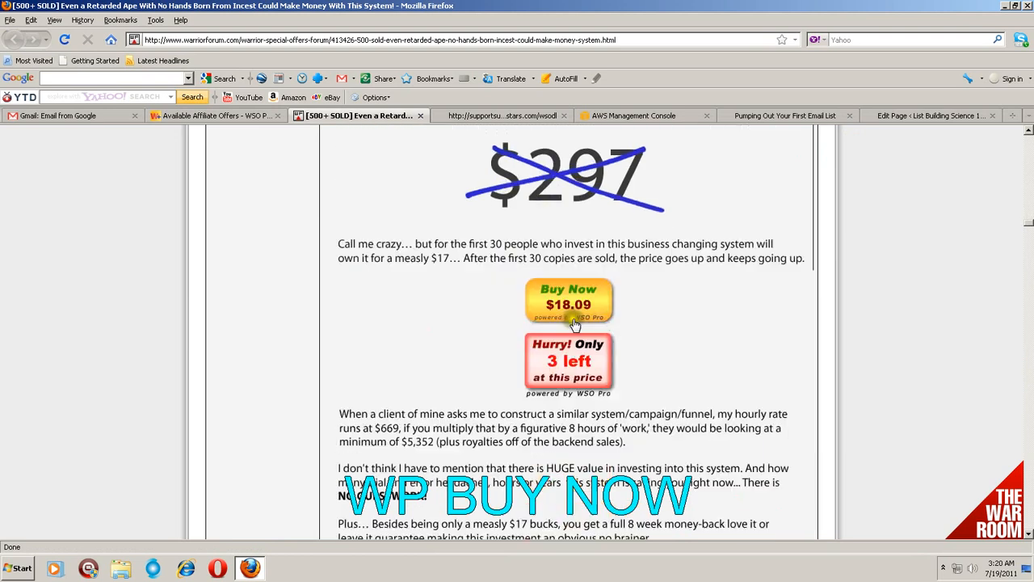
pyautogui.scroll(-3)
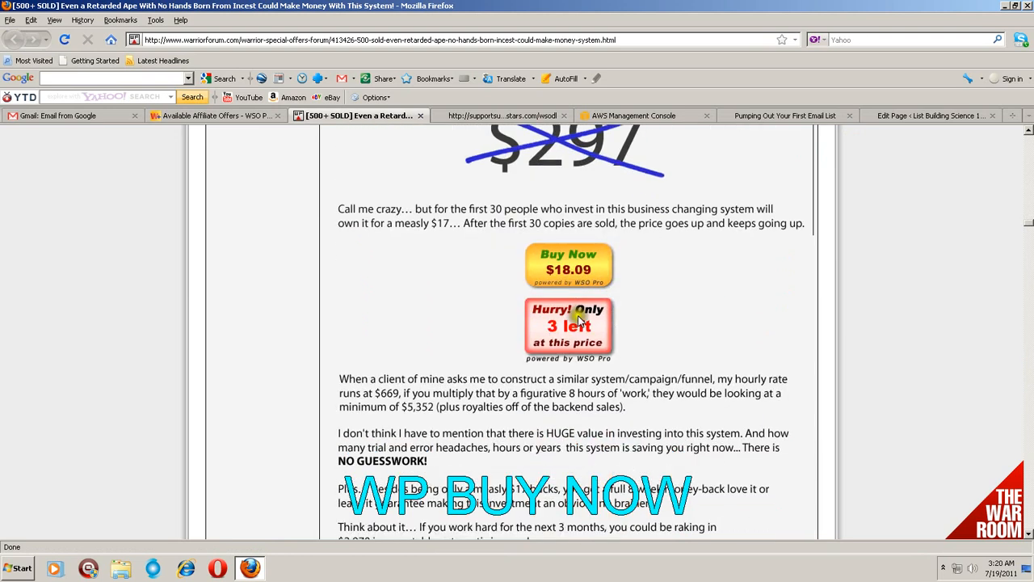
pyautogui.moveTo(646, 313)
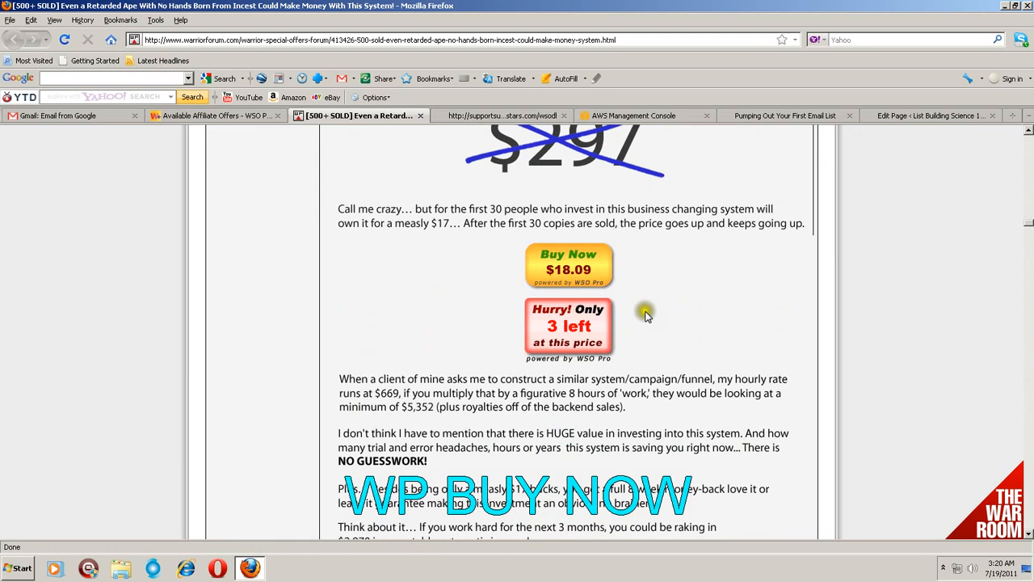
pyautogui.moveTo(634, 304)
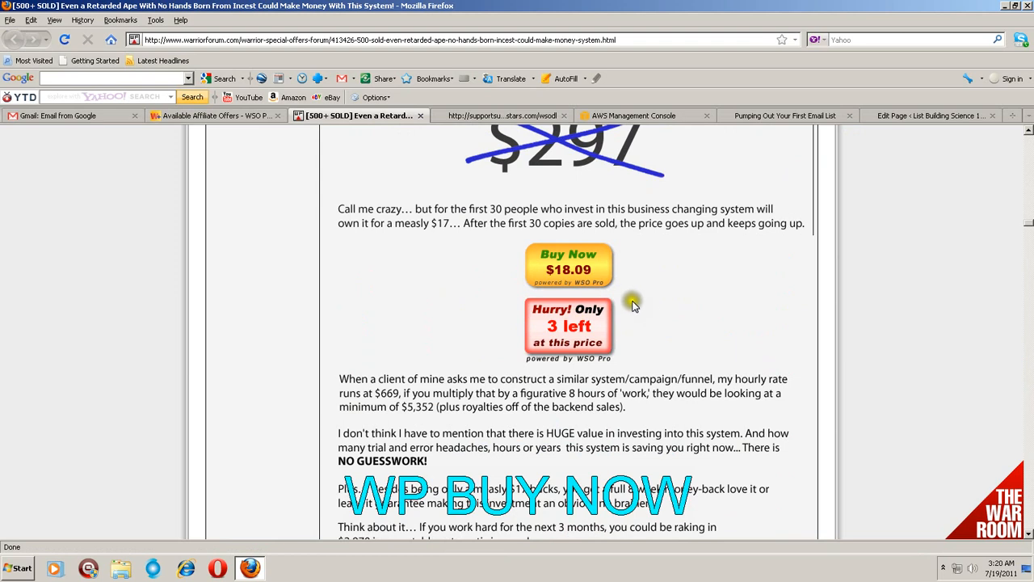
pyautogui.moveTo(634, 306)
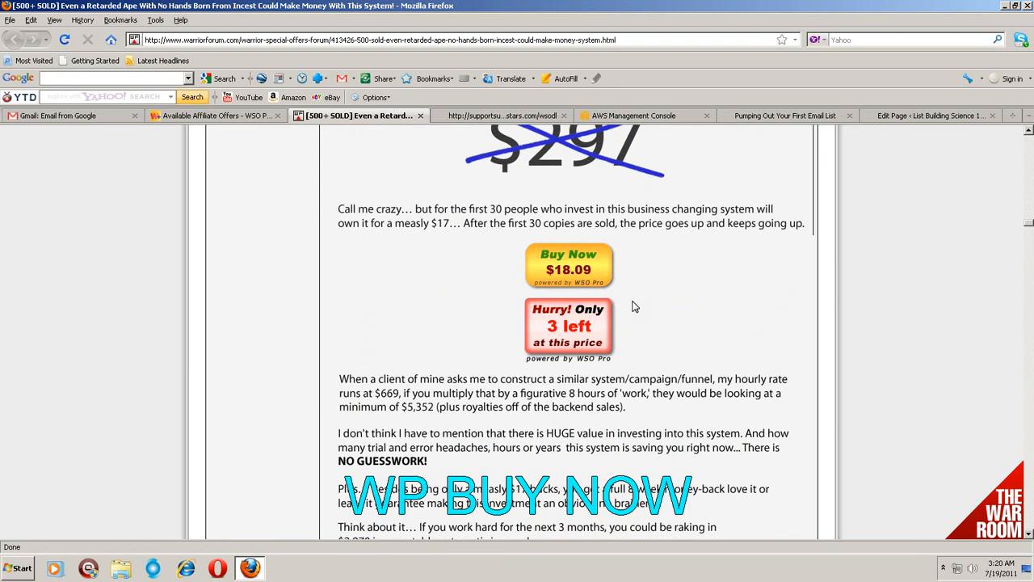
pyautogui.moveTo(579, 271)
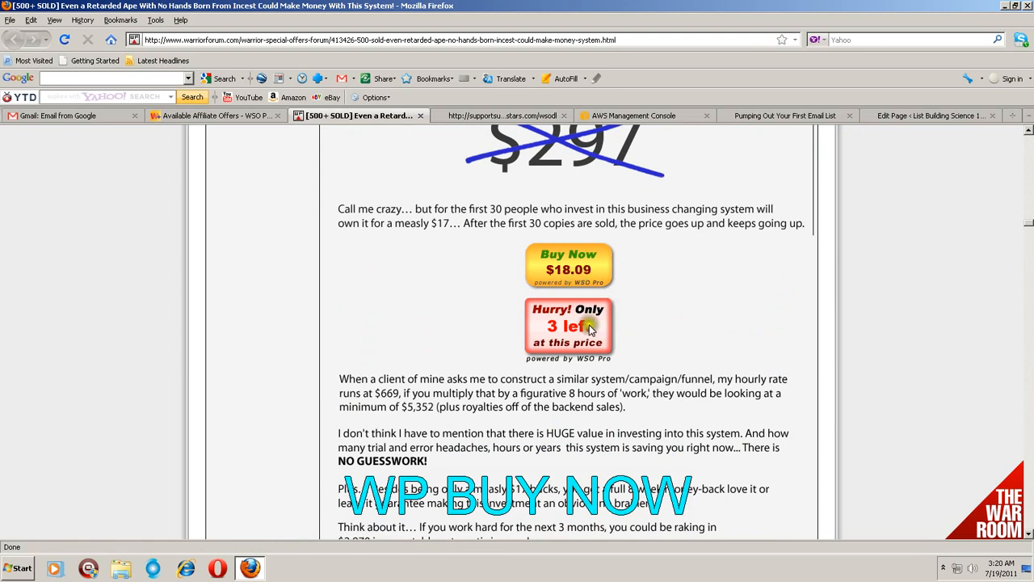
pyautogui.moveTo(566, 338)
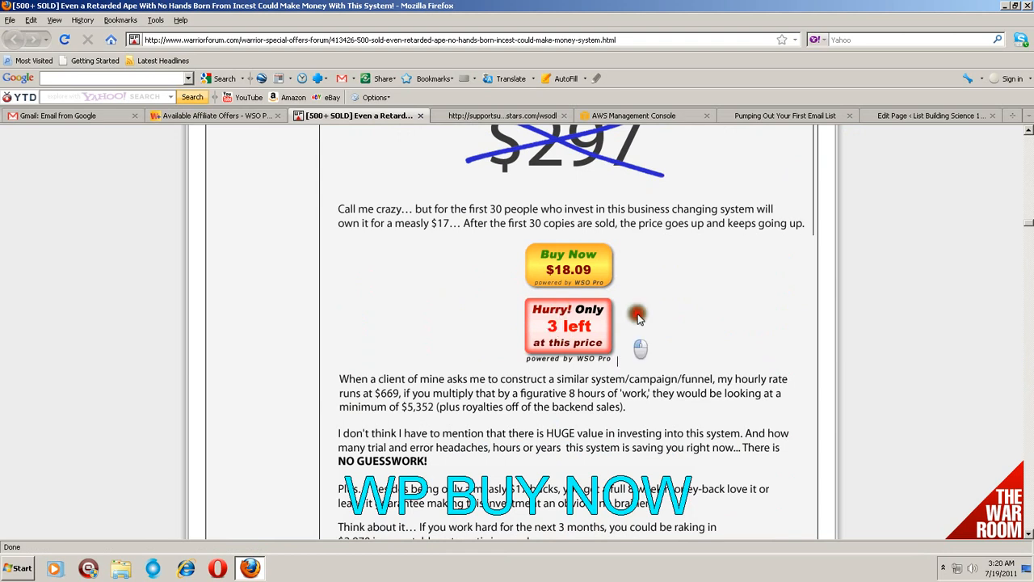
# Scroll to the 60-day money-back guarantee box, then show the Windows network connection status.
pyautogui.scroll(-3)
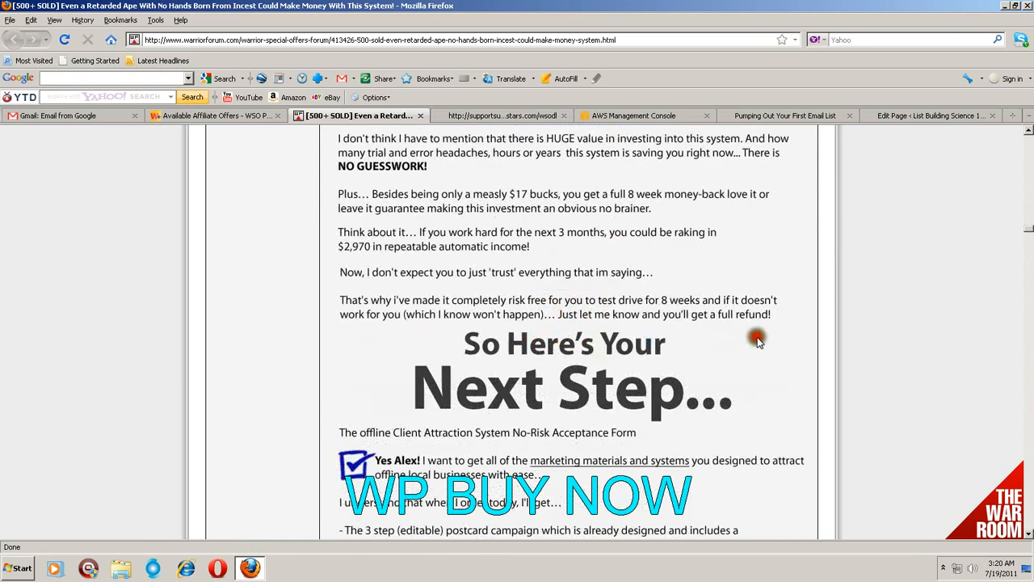
pyautogui.scroll(-3)
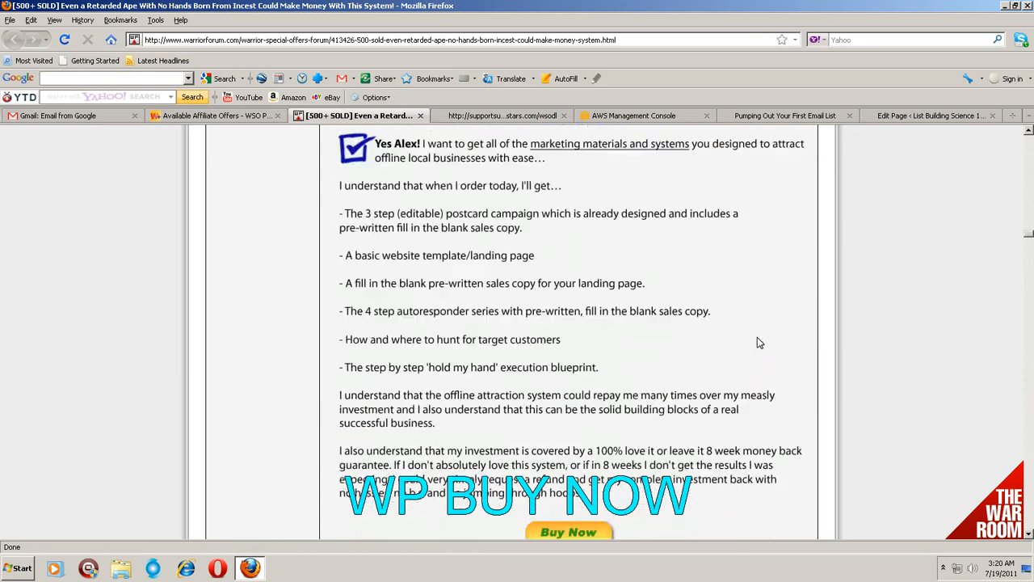
pyautogui.scroll(-3)
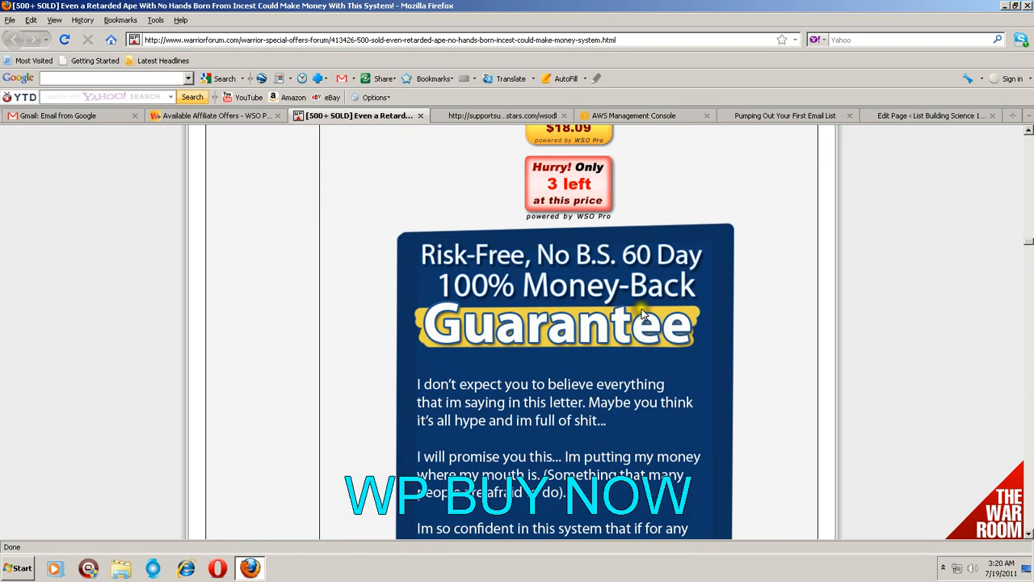
pyautogui.moveTo(703, 321)
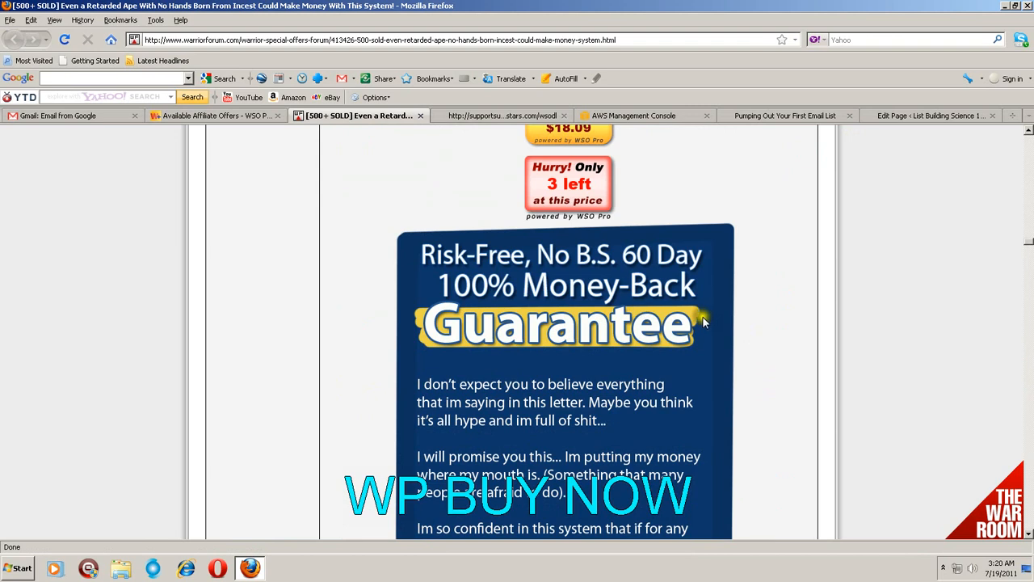
pyautogui.scroll(-3)
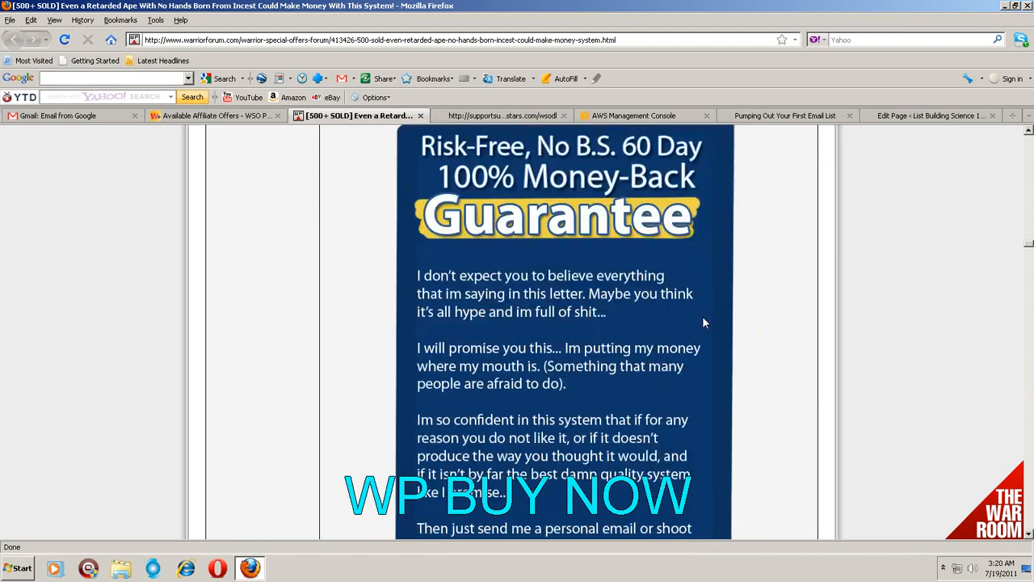
pyautogui.scroll(-3)
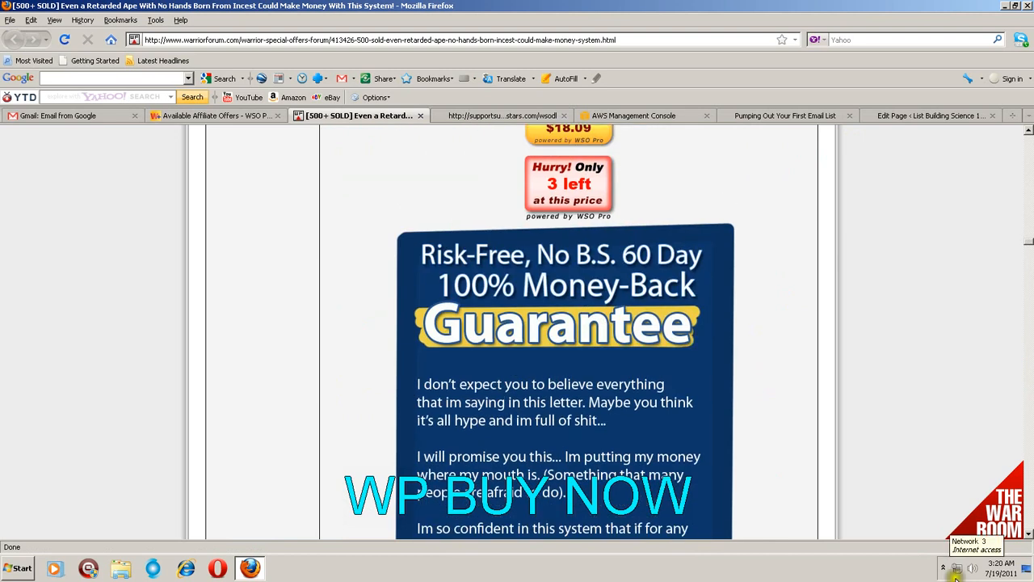
pyautogui.click(956, 568)
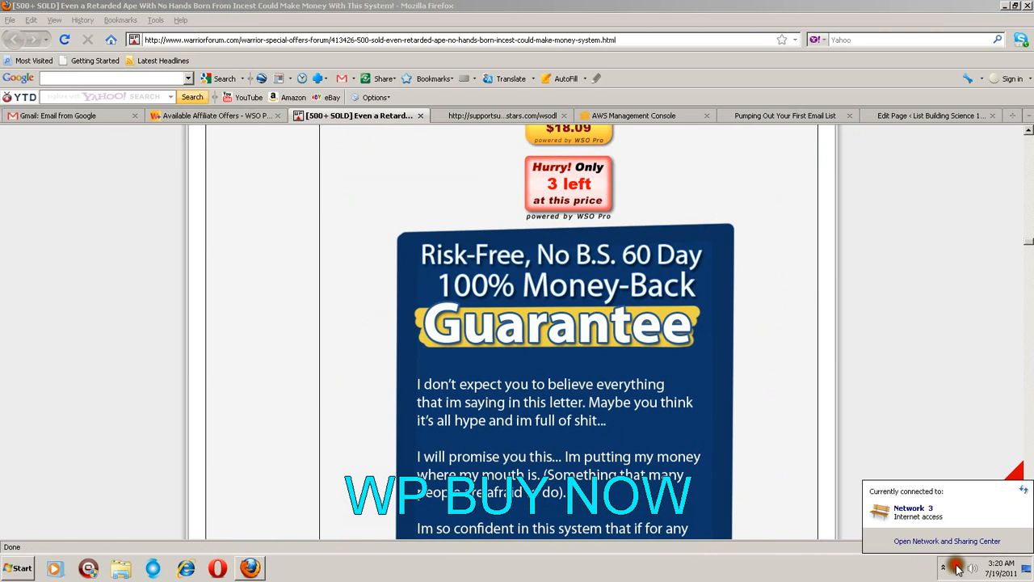